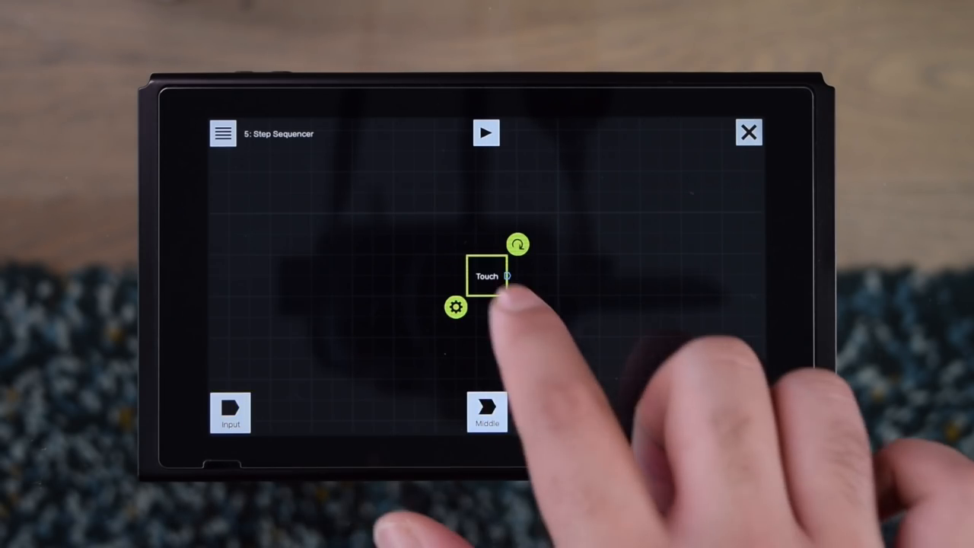
# Move the Touch input node to the left side of the canvas to make room for the timer chain.
pyautogui.moveTo(487, 276); pyautogui.dragTo(312, 320)
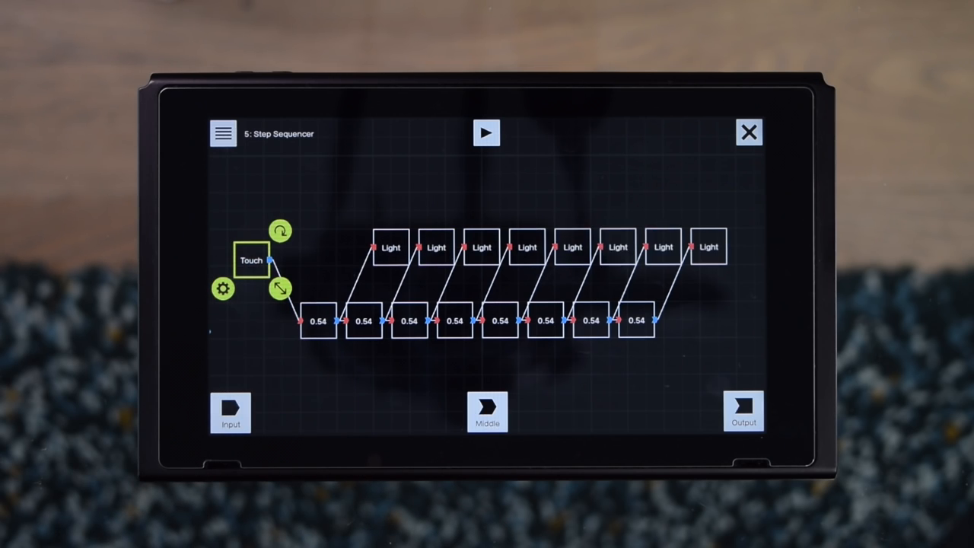
# Wire Touch through a 0.02 Timer and a Counter into the Light-Up Screen square.
pyautogui.click(487, 411)
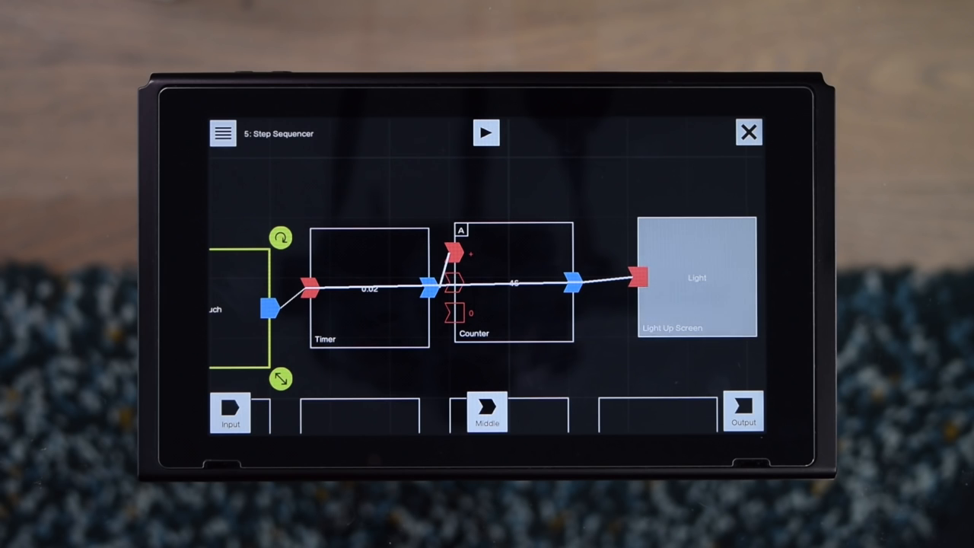
# Insert an AND node joining the bullseye and the step light, feeding the SFX 2 sound.
pyautogui.click(487, 411)
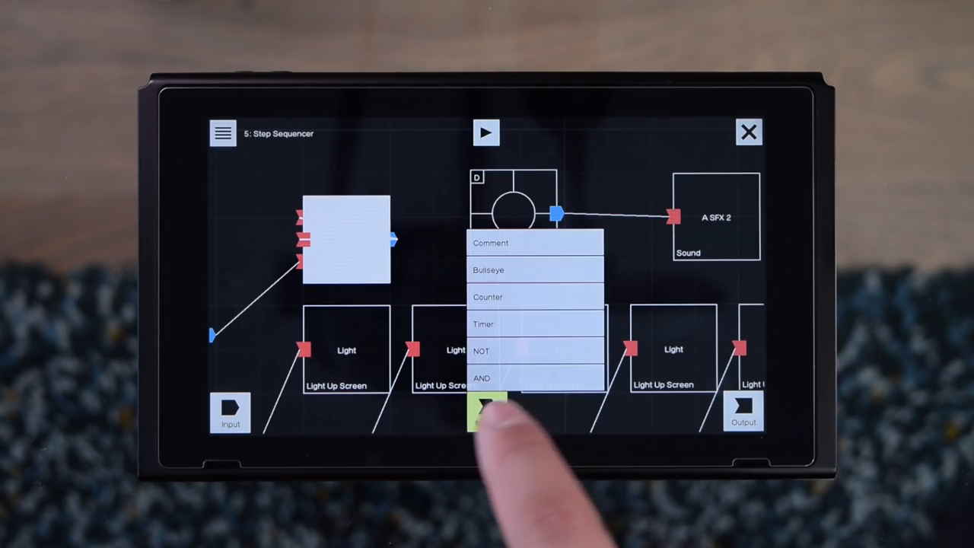
pyautogui.click(481, 377)
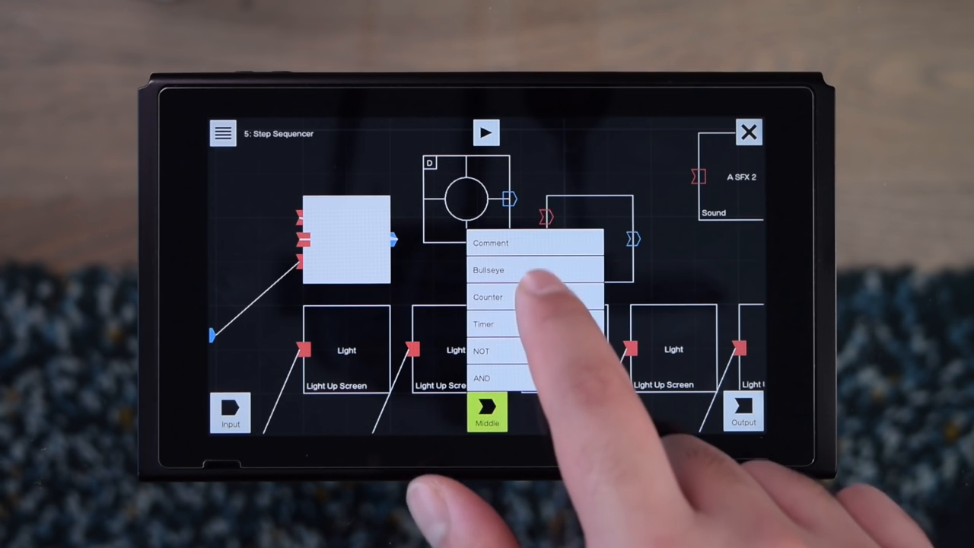
pyautogui.click(481, 378)
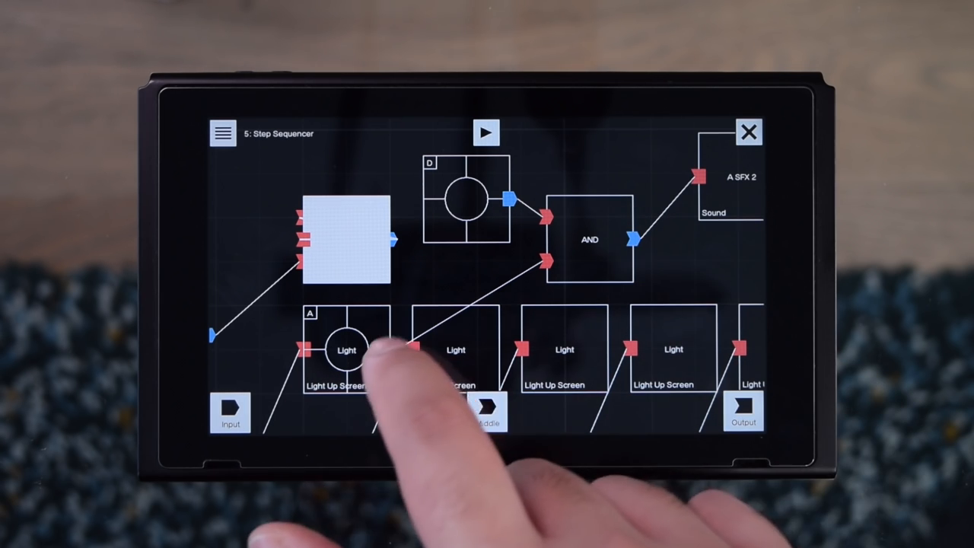
pyautogui.click(347, 240)
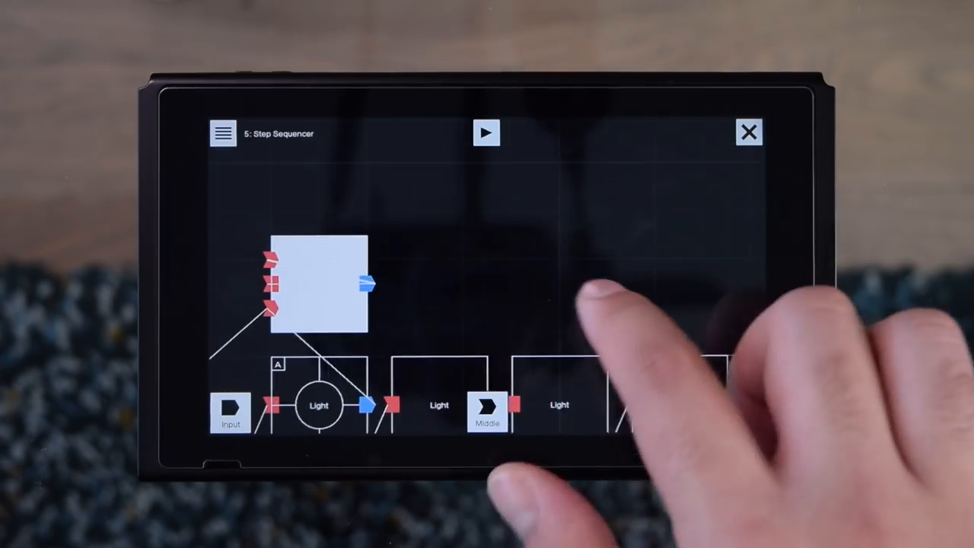
# Place a bullseye check node under each of the eight step lights.
pyautogui.click(316, 292)
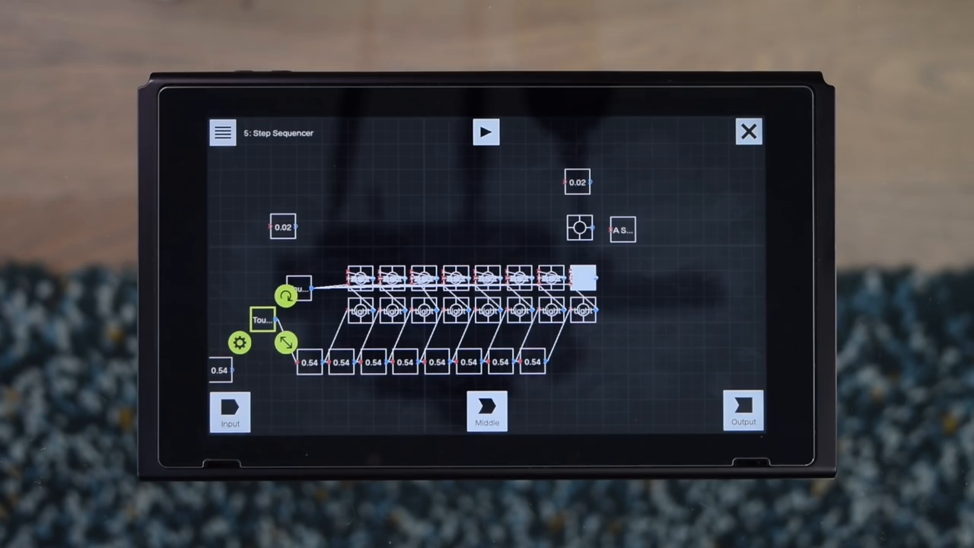
# Run the row in play mode with steps 2 and 7 (and others) switched on.
pyautogui.click(487, 133)
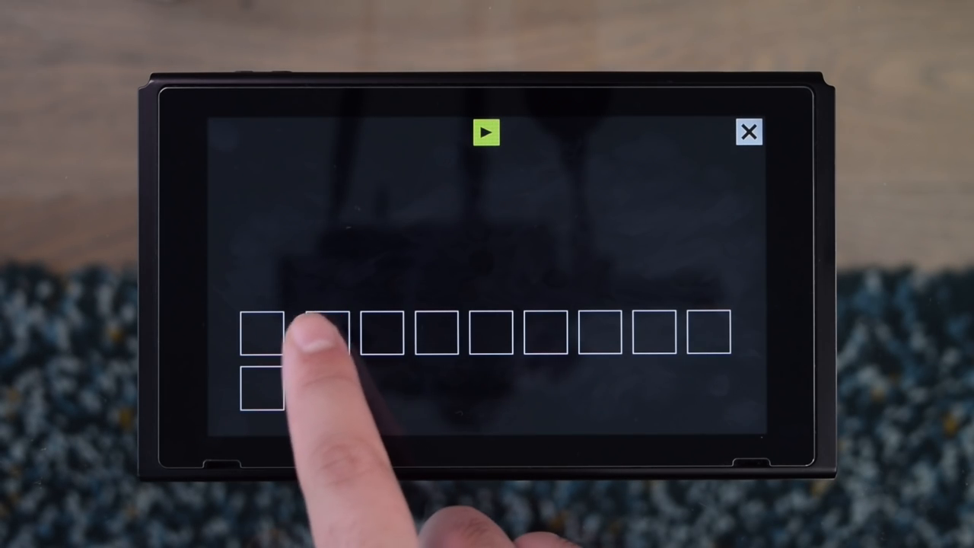
pyautogui.click(327, 332)
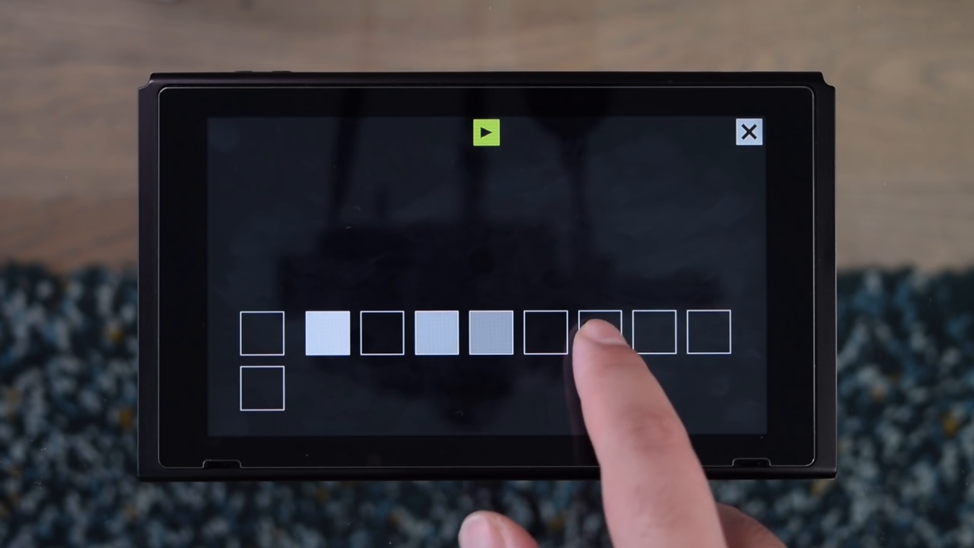
pyautogui.click(592, 332)
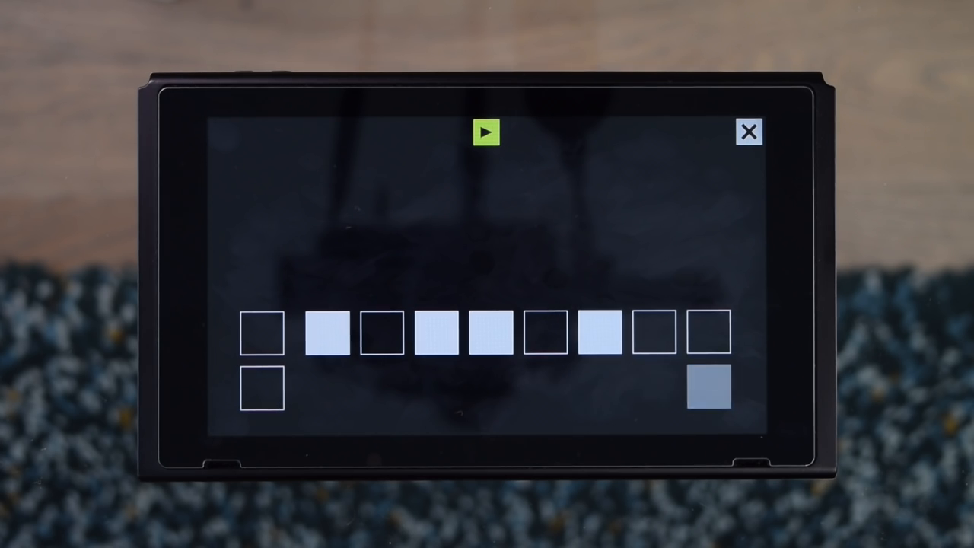
pyautogui.click(708, 393)
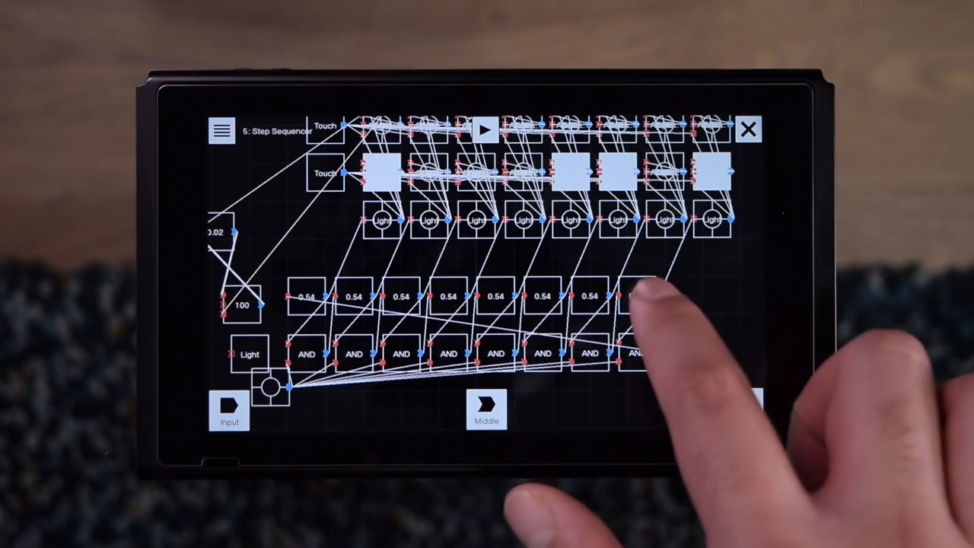
# Set a step Timer's 'Output how much later?' delay to 0.24.
pyautogui.click(636, 297)
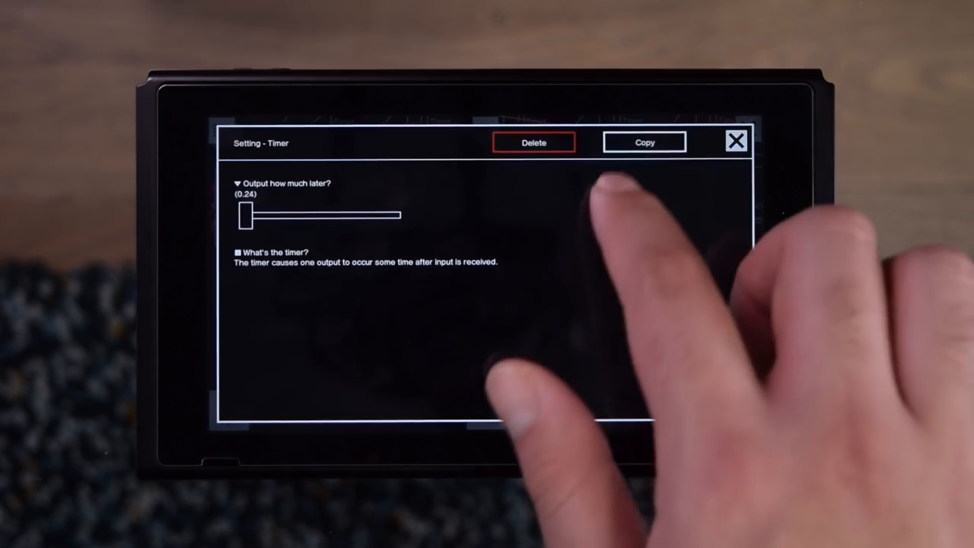
pyautogui.click(733, 140)
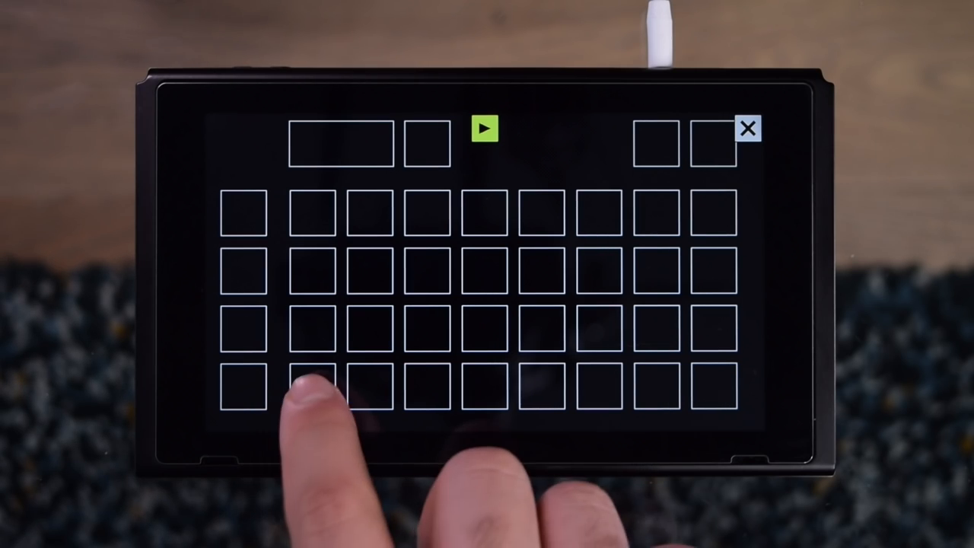
# Toggle steps on across the four rows, starting with the bottom row's second step, while the loop plays.
pyautogui.click(307, 390)
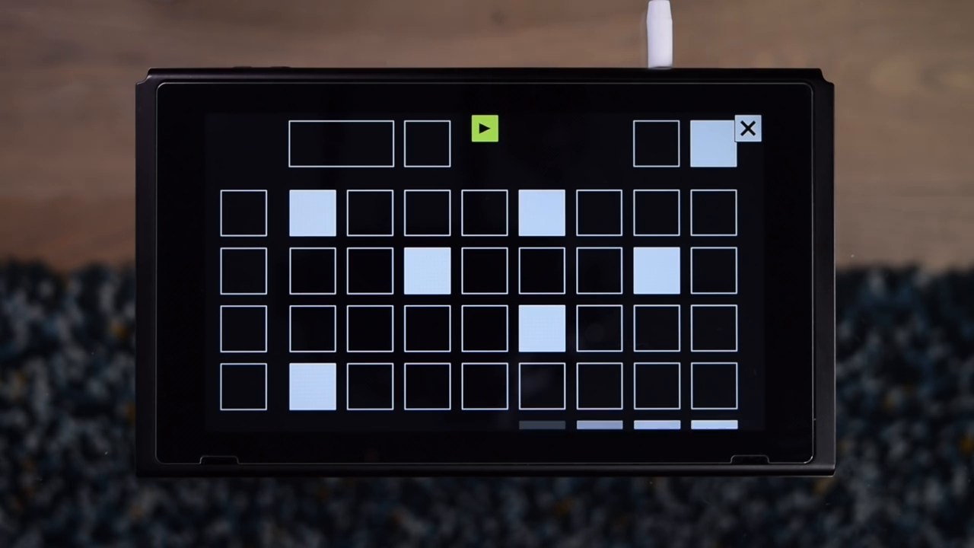
pyautogui.click(714, 328)
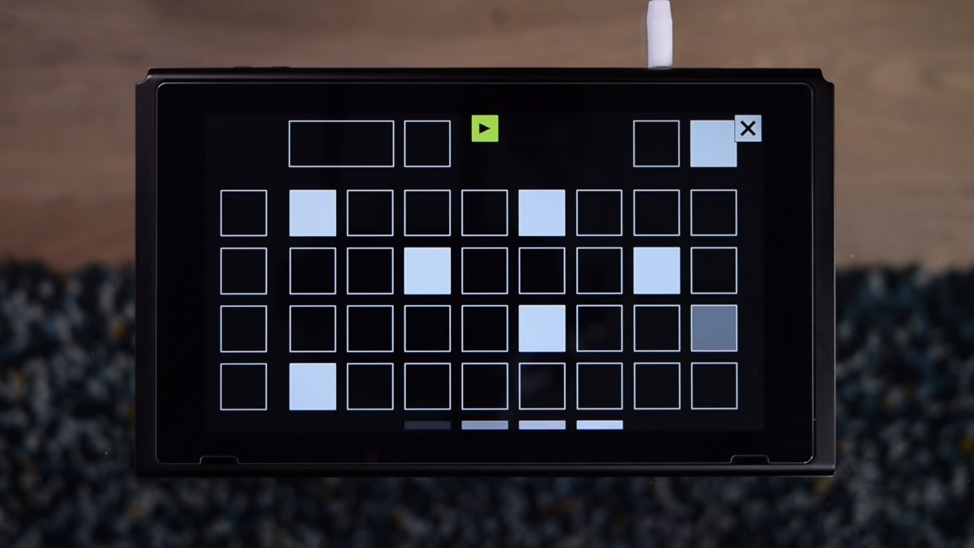
pyautogui.click(714, 329)
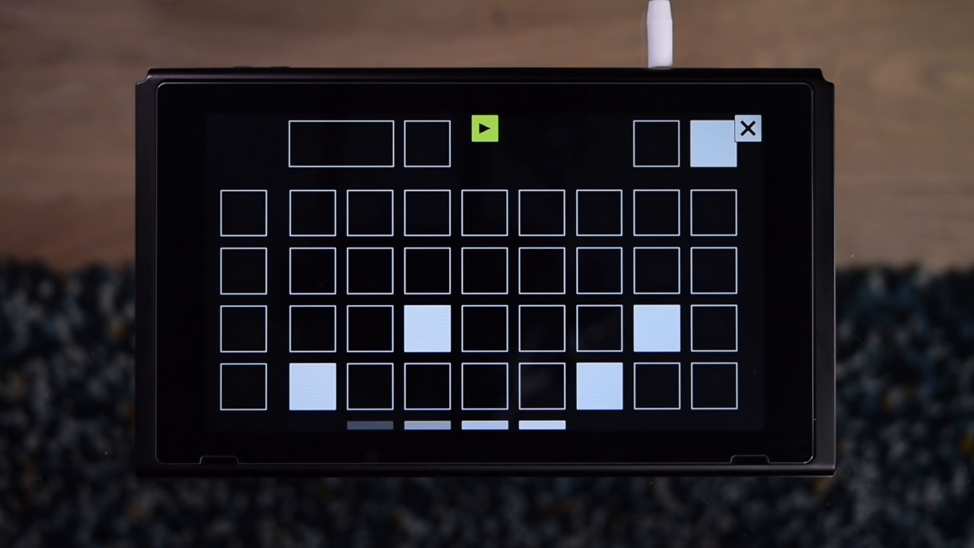
pyautogui.click(499, 270)
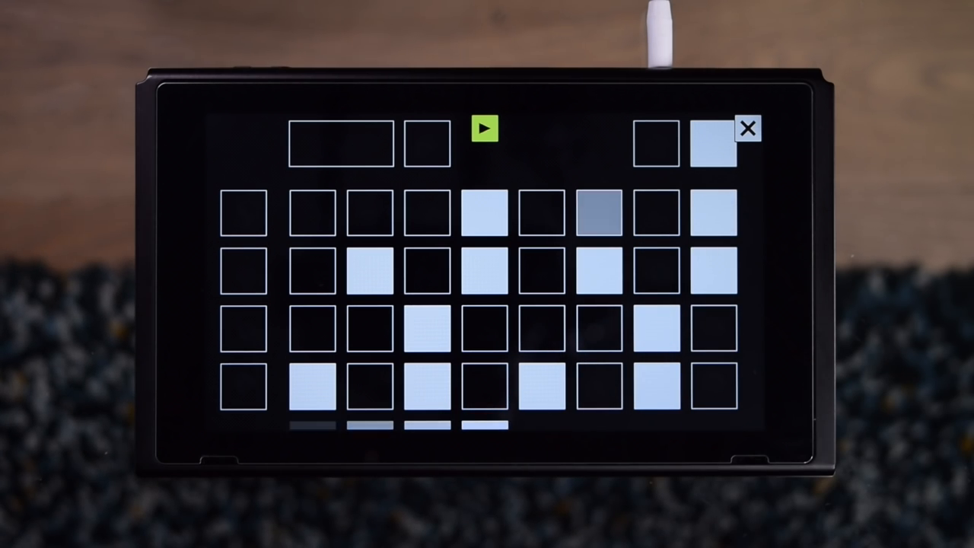
pyautogui.click(599, 211)
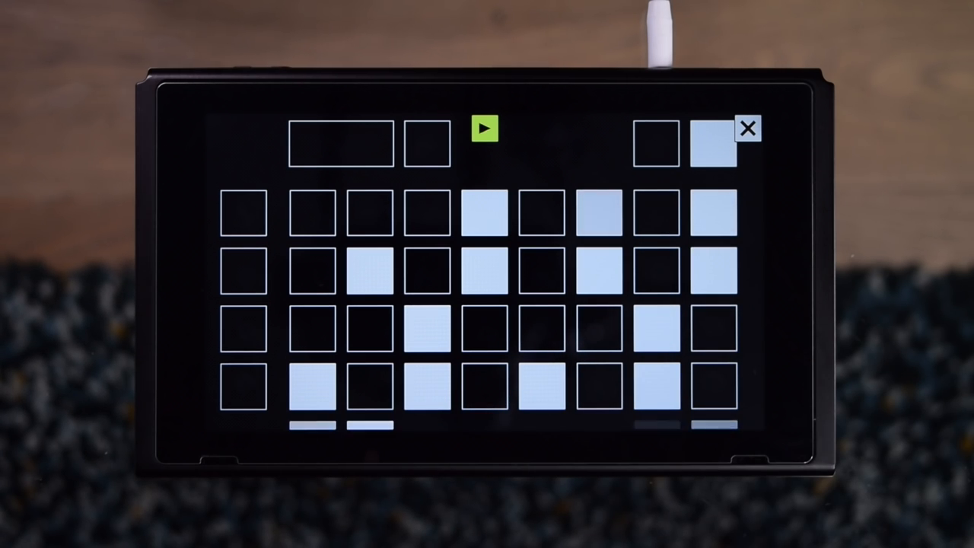